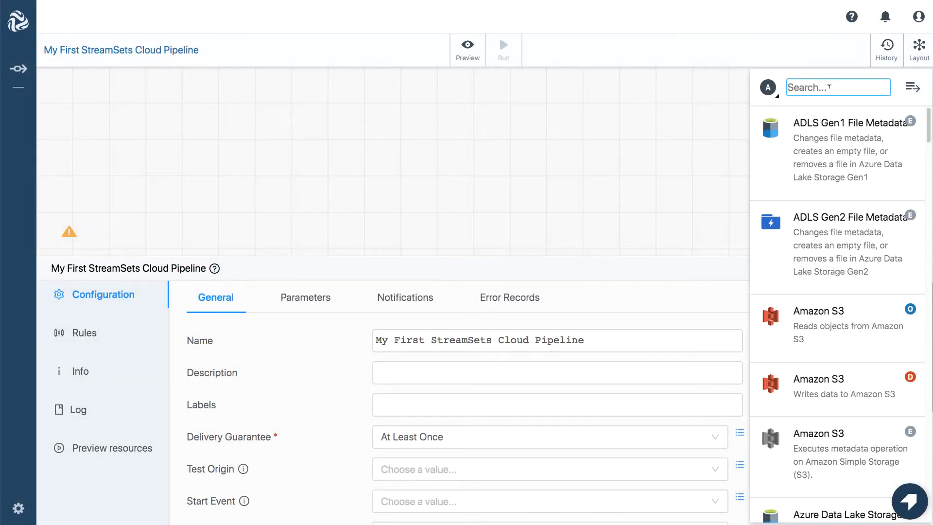
- Search the stage library for 'mys' and add the MySQL Query Consumer origin
text(mys)
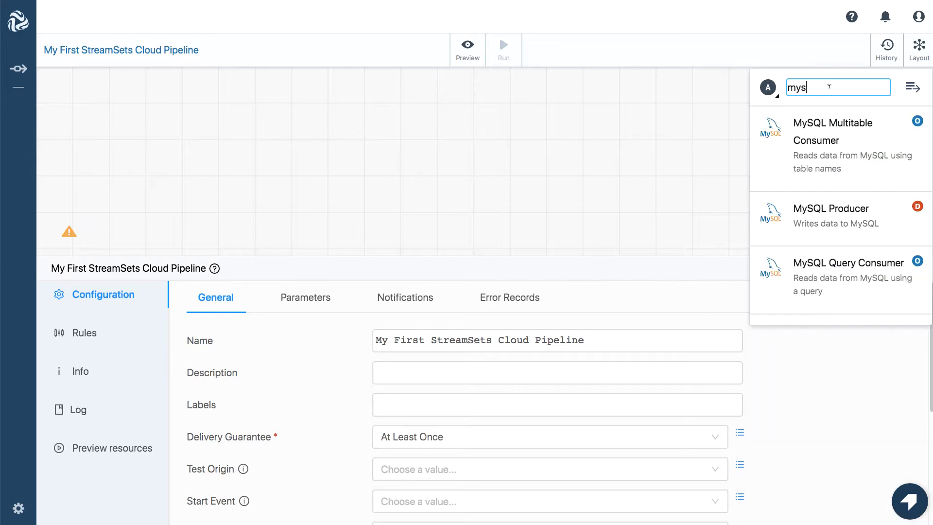
click(848, 263)
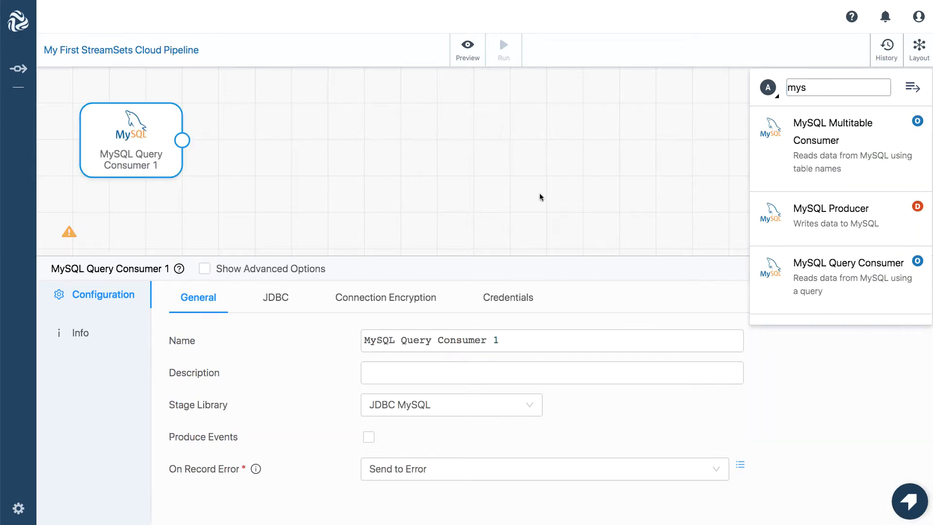
- Set the JDBC connection string to jdbc:mysql://pat-mysql.c9v0wdsbqa7e.us-west-2.rds.amazonaws.com/demo
click(275, 298)
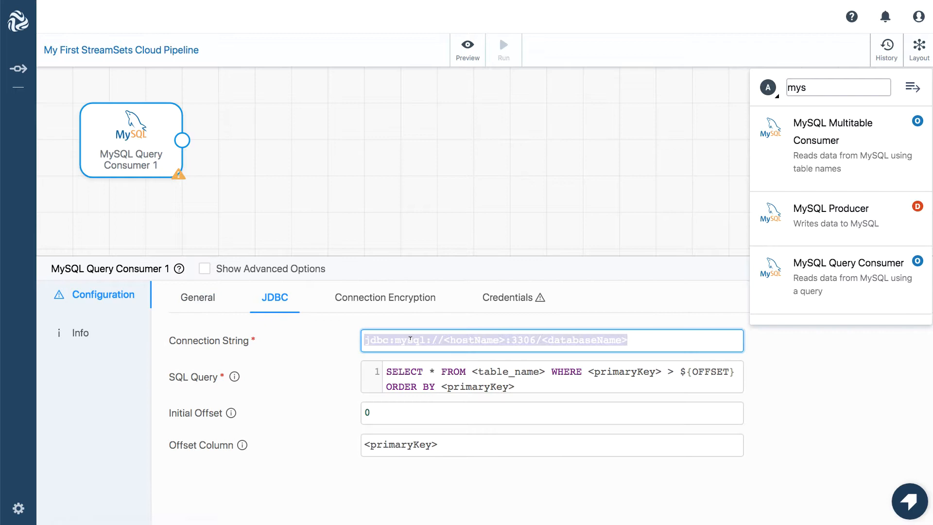
text(jdbc:mysql://pat-mysql.c9v0wdsbqa7e.us-west-2.rds.amazonaws.com/demo)
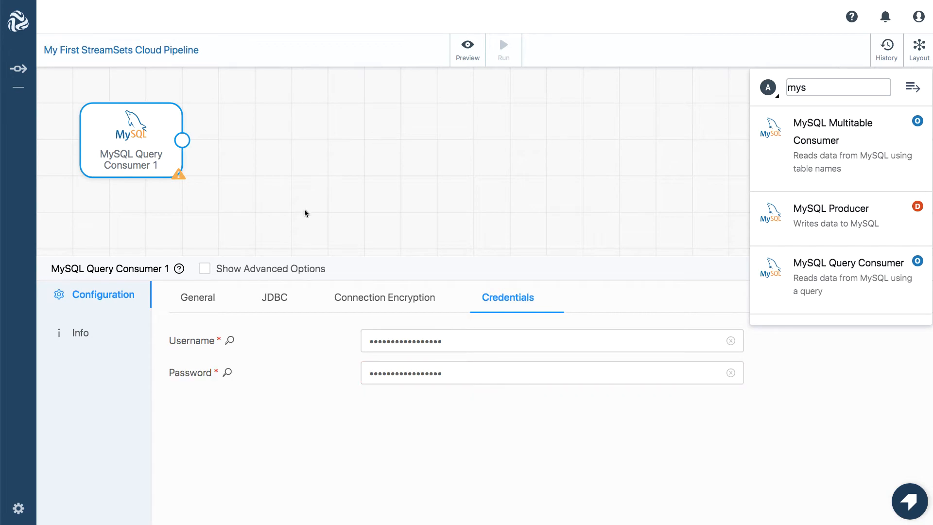
- Search stages for 'sno' and add the Snowflake destination after the origin
double_click(797, 88)
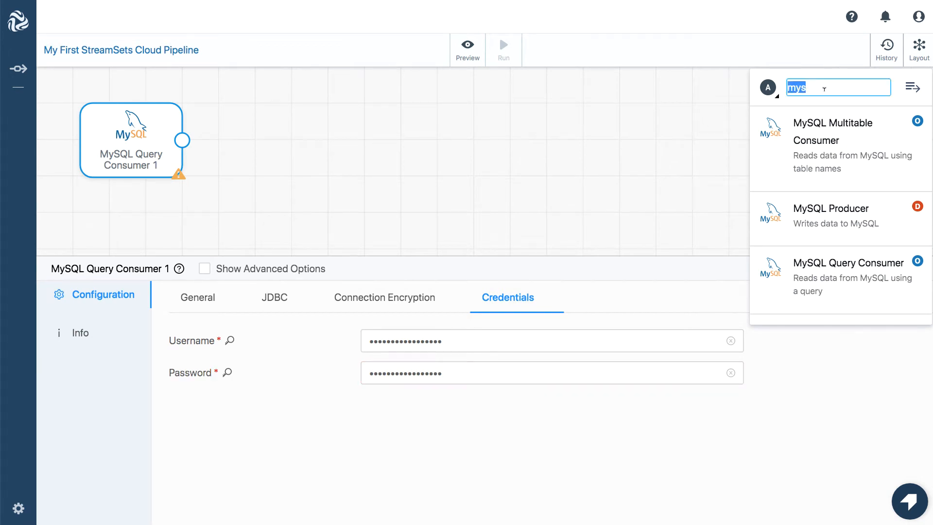
text(sno)
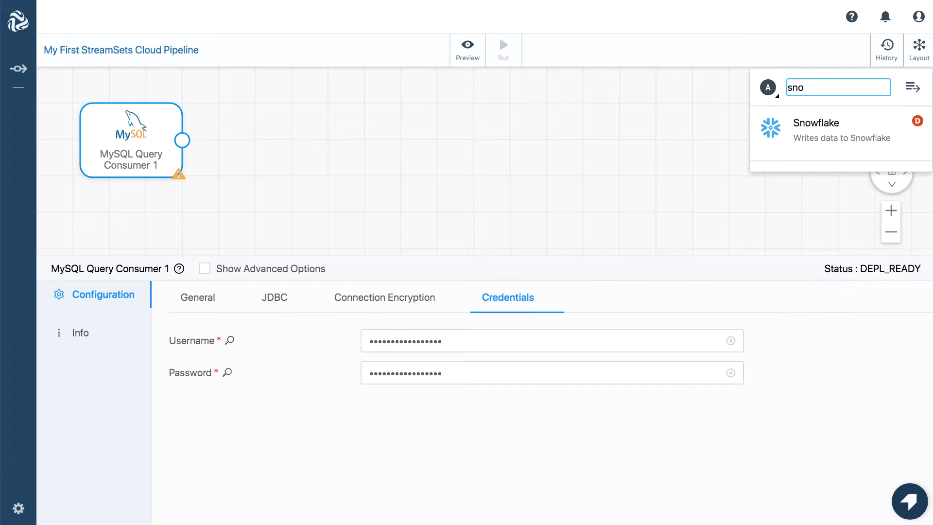
click(830, 124)
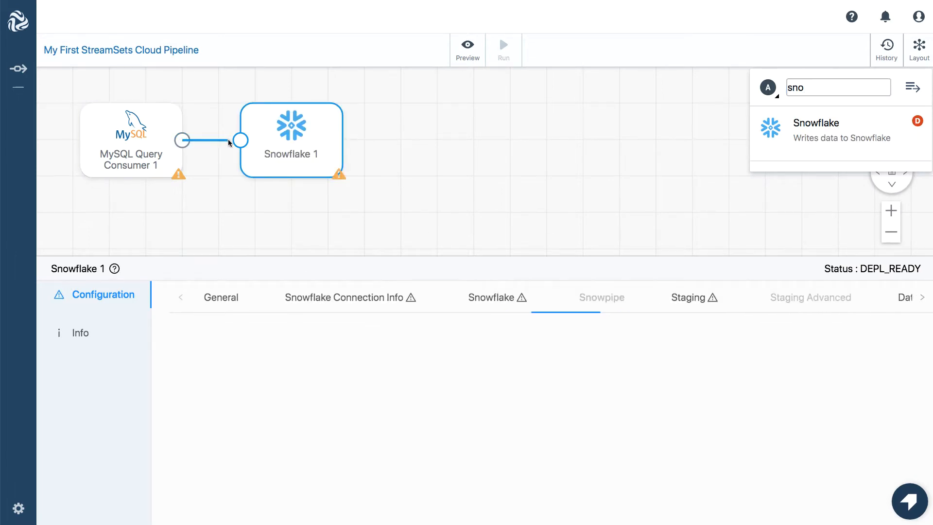
- Confirm the secret Account and User values in Snowflake Connection Info
click(347, 297)
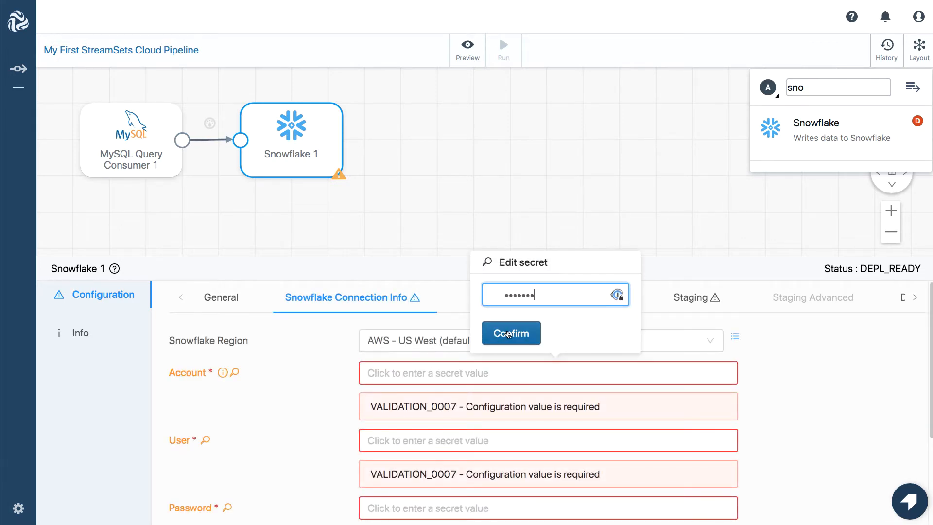
click(511, 333)
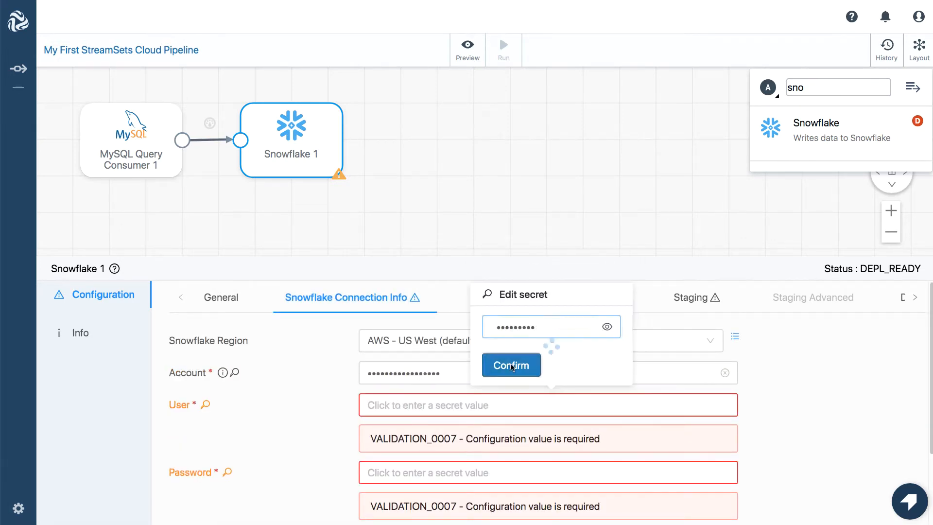
click(511, 365)
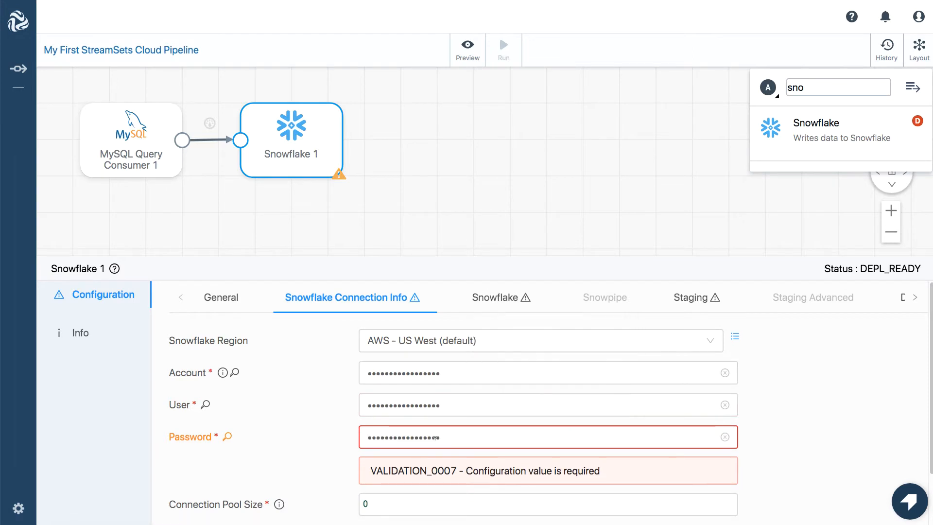
- Set the Snowflake destination's warehouse to TESTER
click(496, 297)
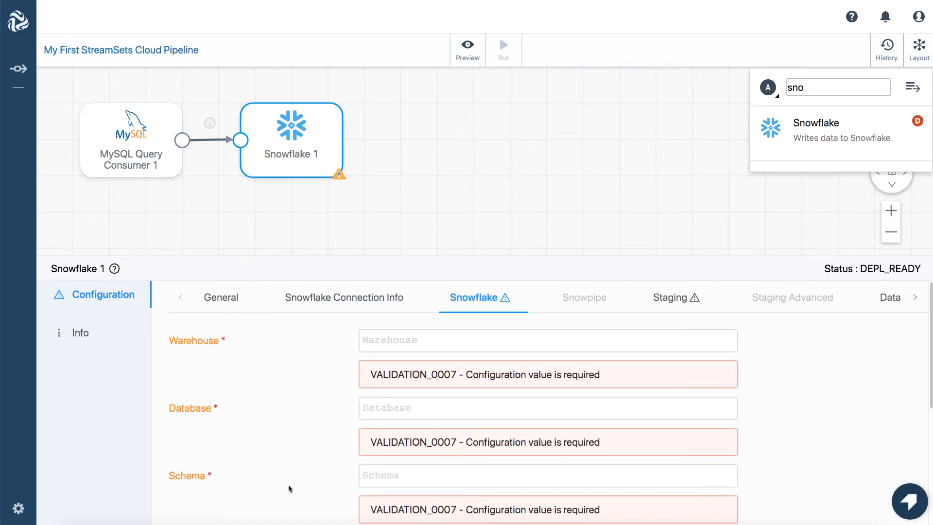
text(TESTER)
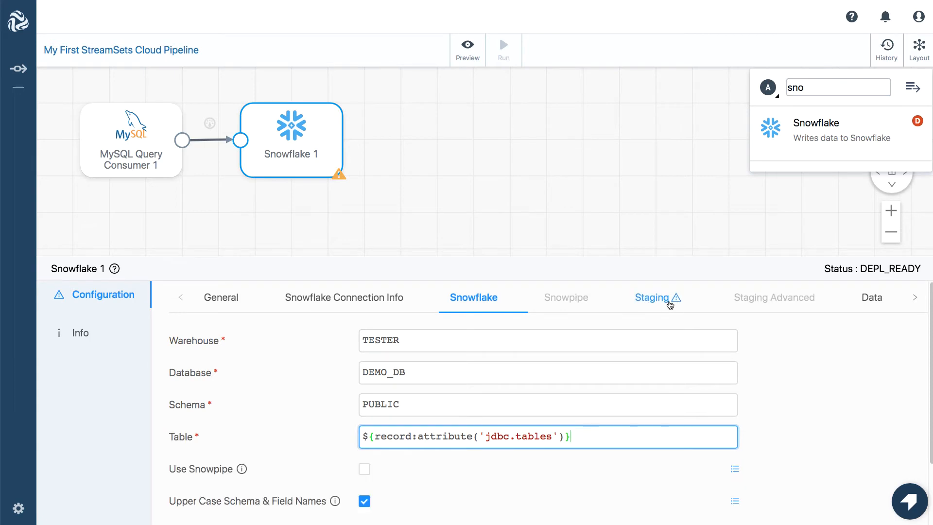
- Set stage name SNOW_MANAGED and enable Table Auto Create on the Snowflake tab
click(651, 297)
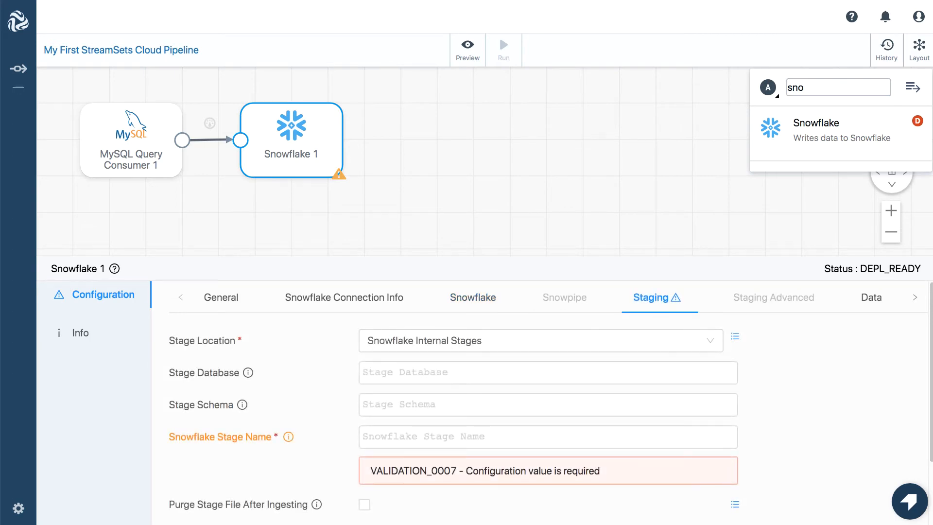
text(SNOW_MANAGED)
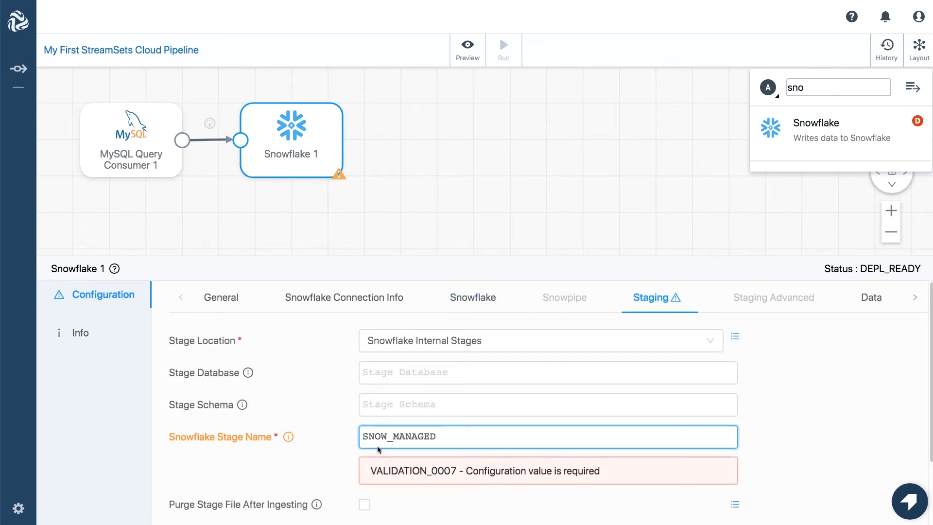
click(473, 297)
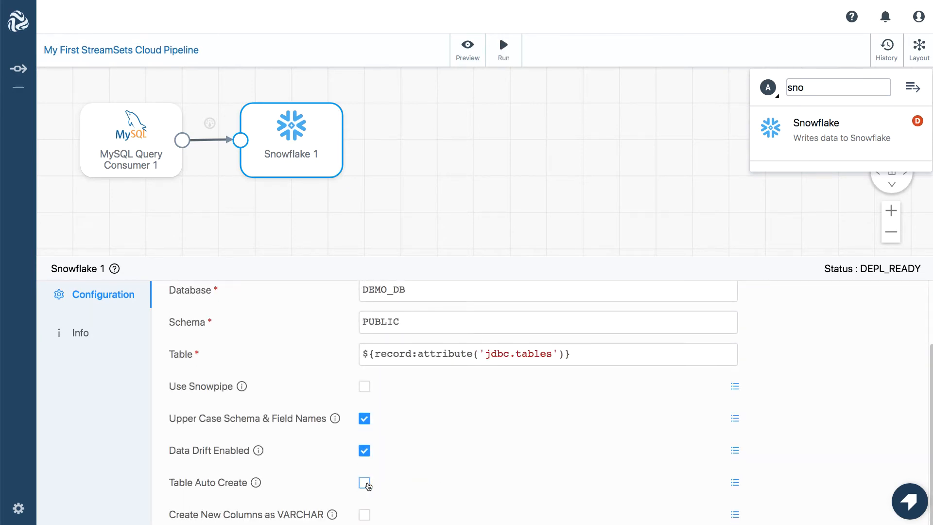
click(364, 482)
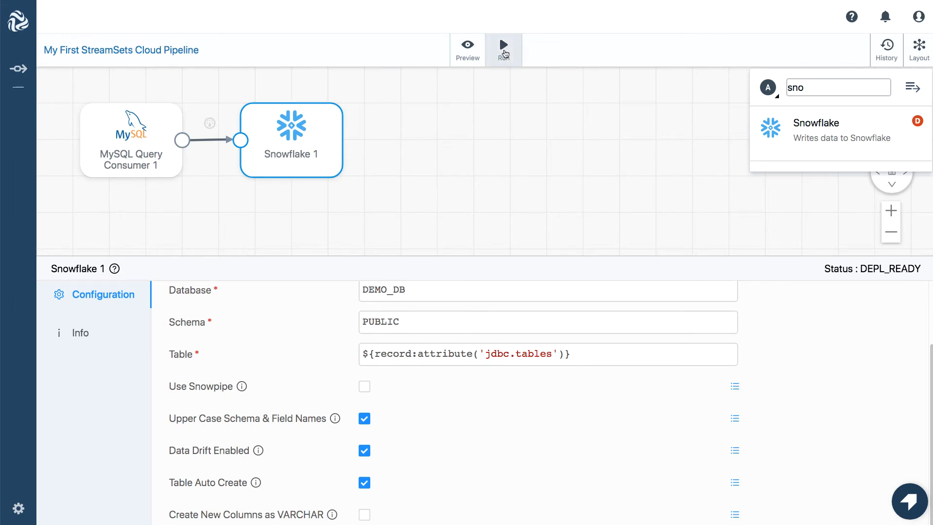
- Run the pipeline with offsets set to START_FROM_BEGINNING
click(503, 45)
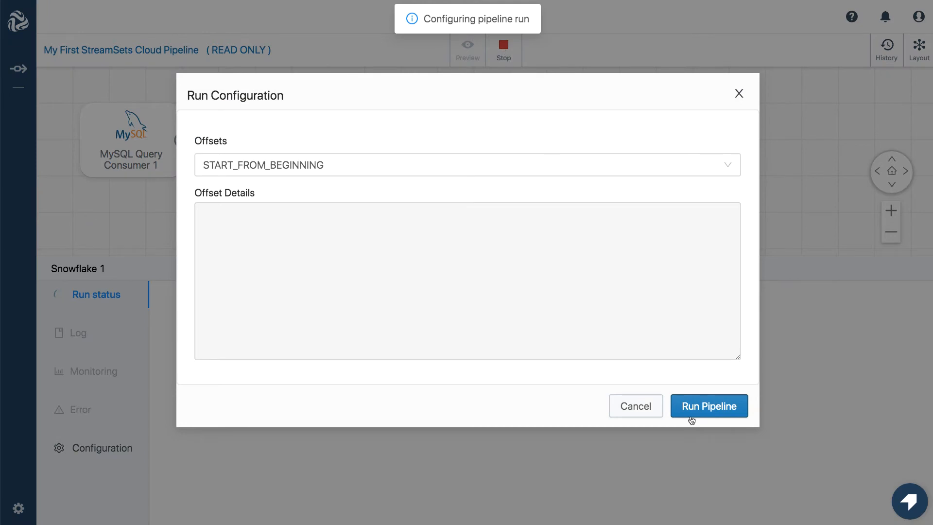
click(709, 406)
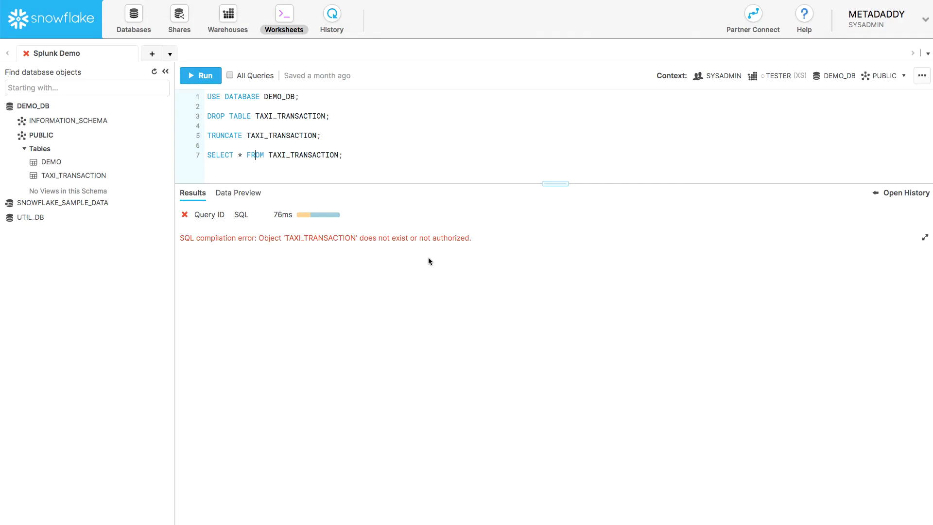
- Re-run SELECT * FROM TAXI_TRANSACTION in the Snowflake worksheet
click(200, 75)
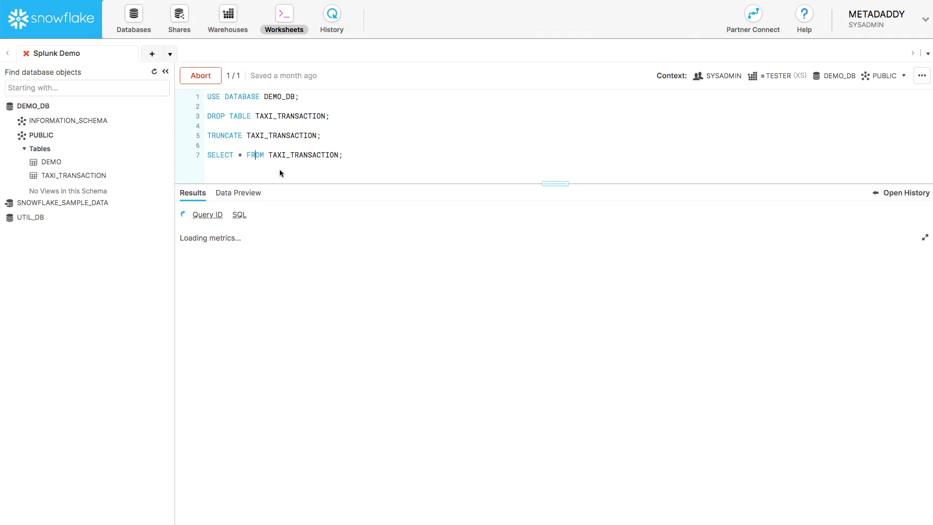